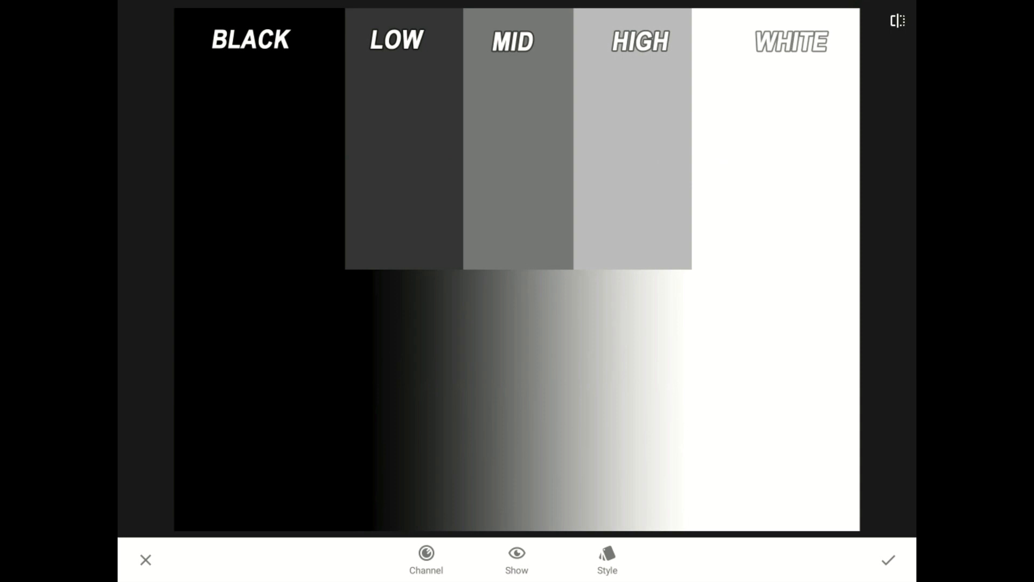
# Show the tone curve over the chart and add a control point lifting the midtone grays
pyautogui.click(256, 164)
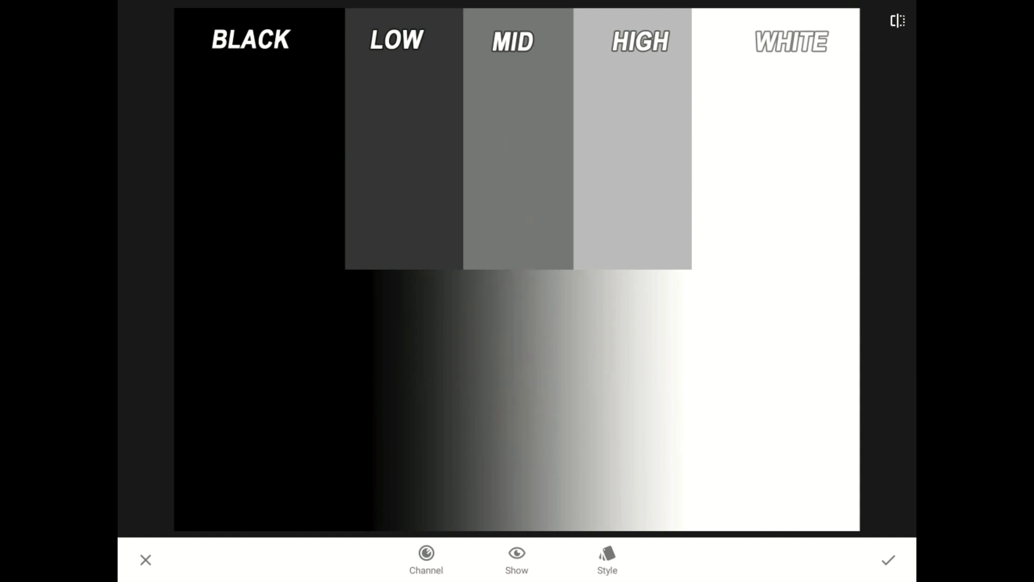
pyautogui.click(637, 156)
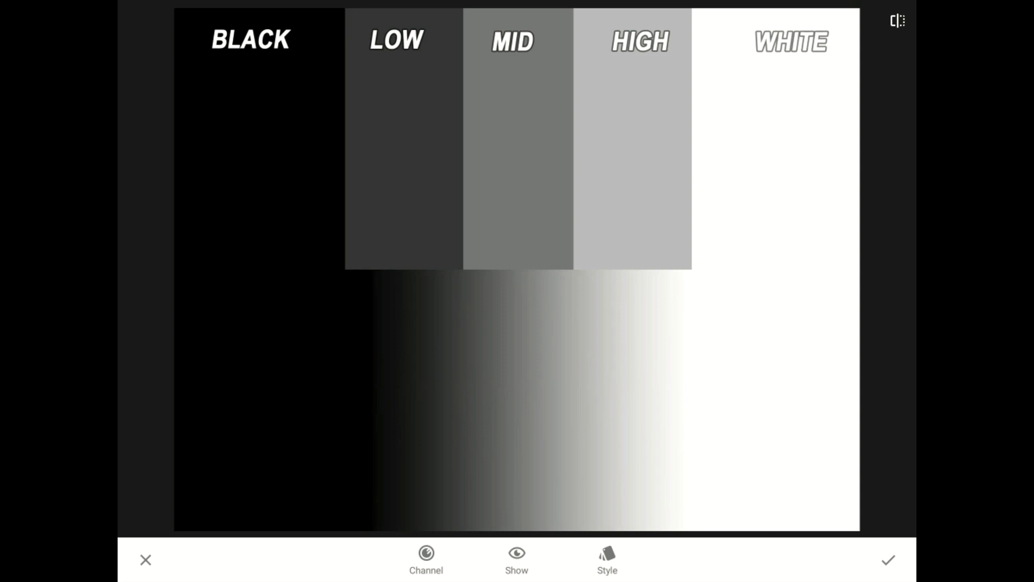
pyautogui.click(516, 559)
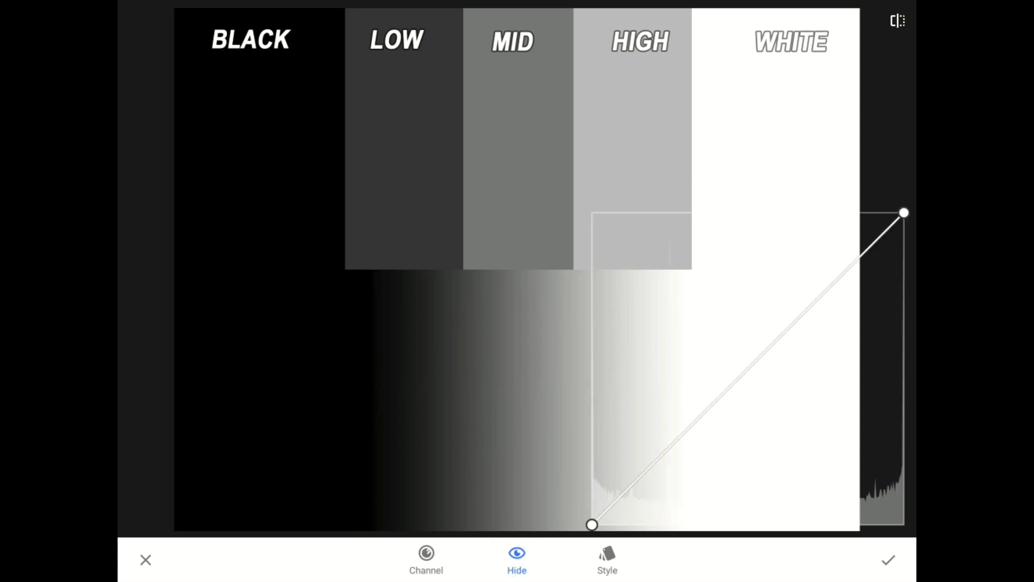
pyautogui.click(768, 346)
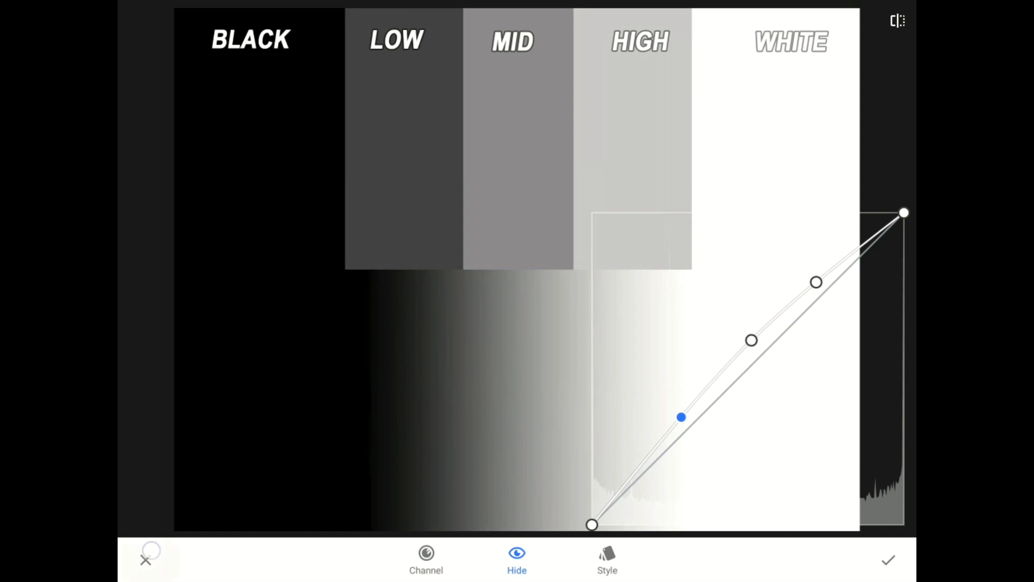
# Cancel the curve and open the horse-in-barn-window photo from Images
pyautogui.click(887, 560)
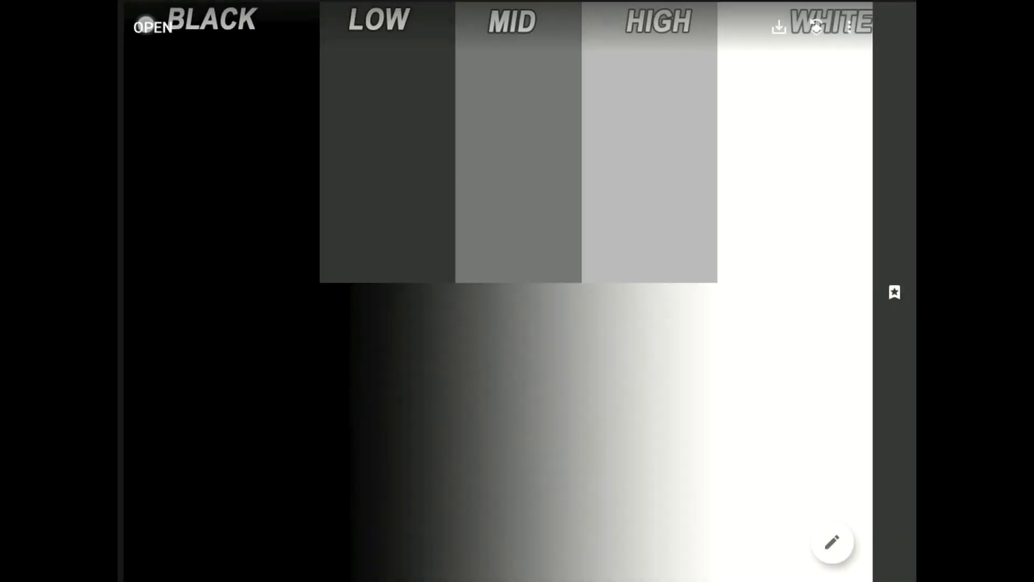
pyautogui.click(151, 26)
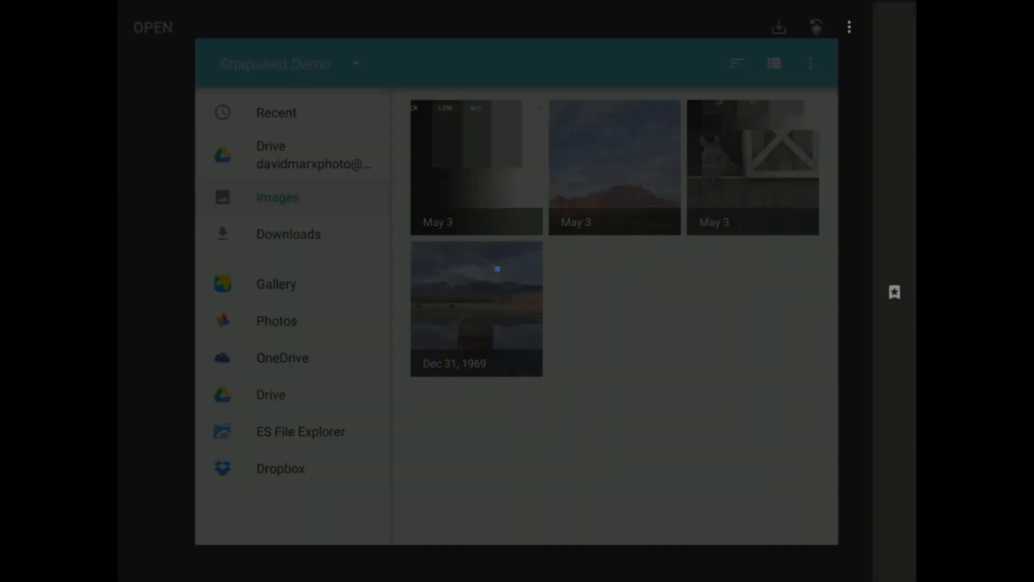
pyautogui.click(752, 167)
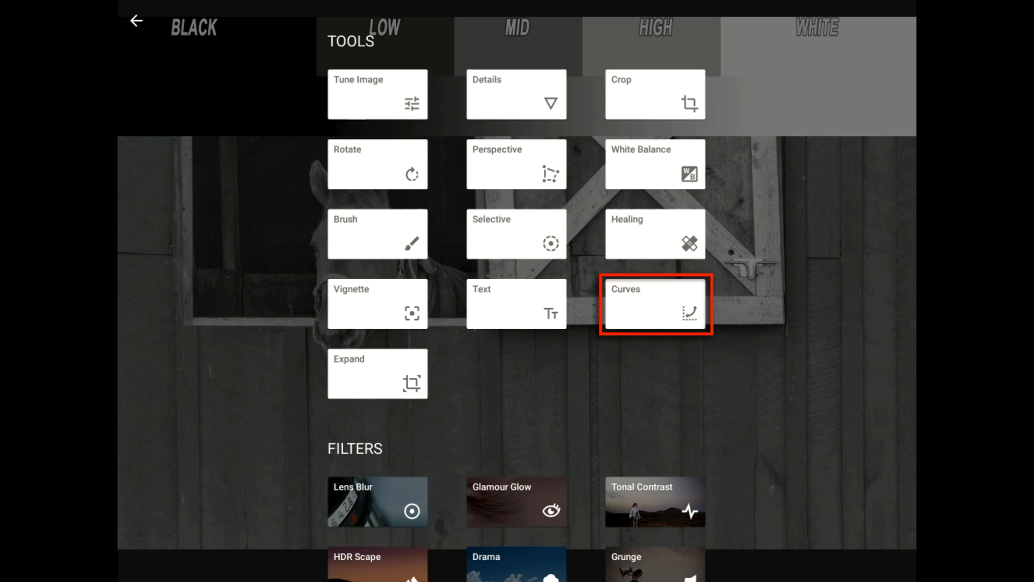
# Start Curves on the horse photo, then switch to the Zion red-rock landscape
pyautogui.click(654, 304)
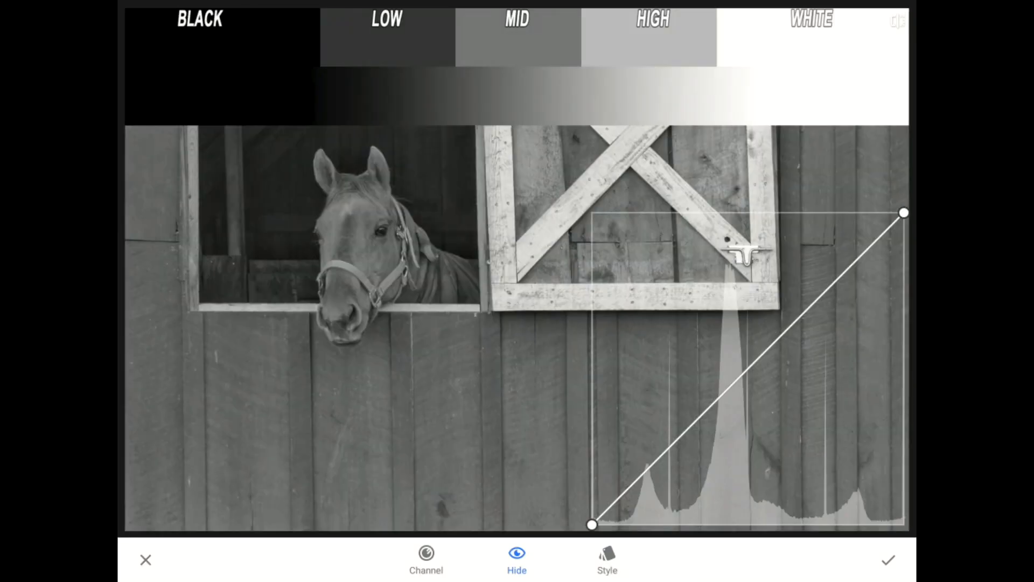
pyautogui.click(672, 446)
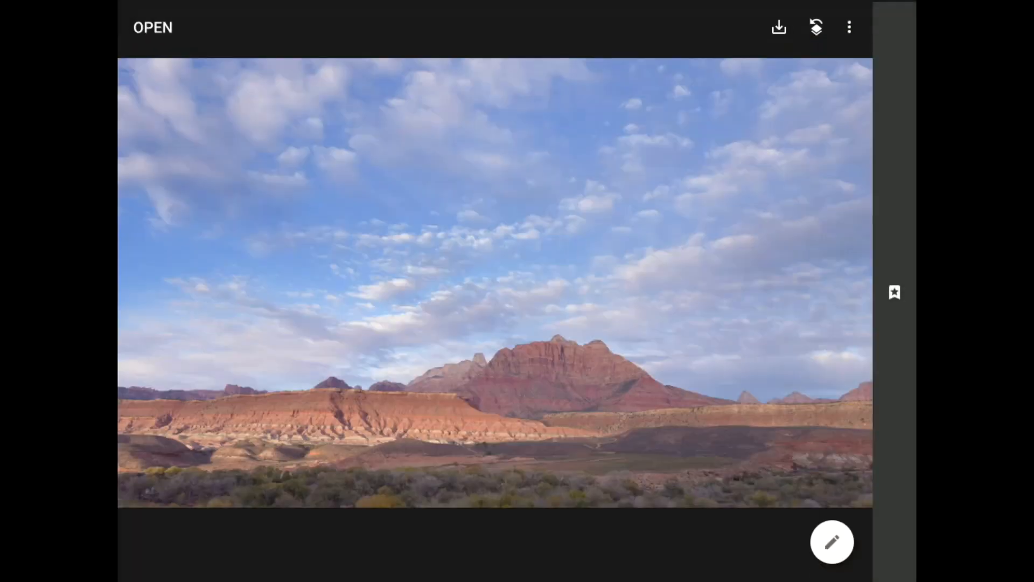
# Apply the Black & White filter in Neutral style to the Zion landscape
pyautogui.click(831, 542)
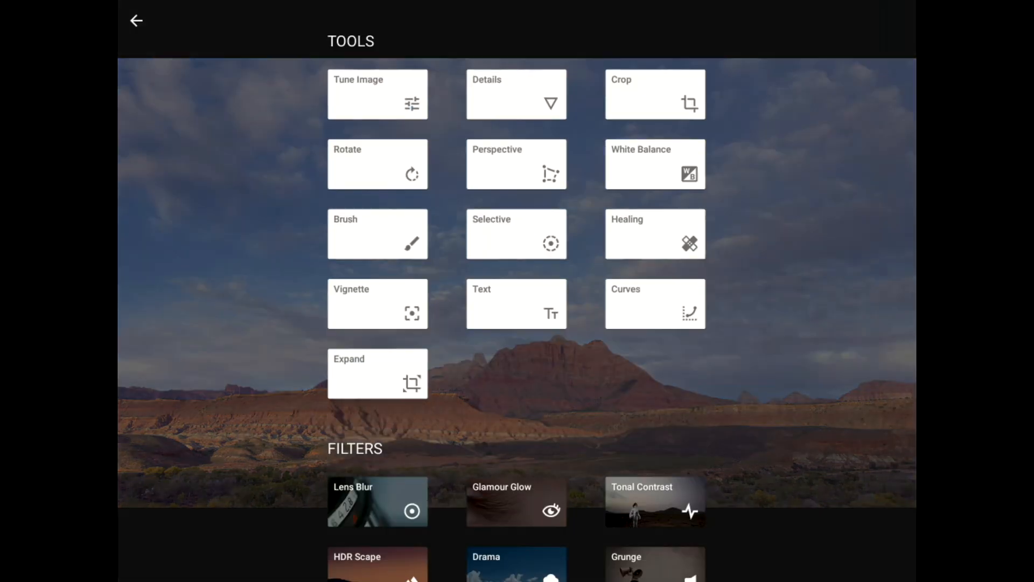
pyautogui.scroll(-3)
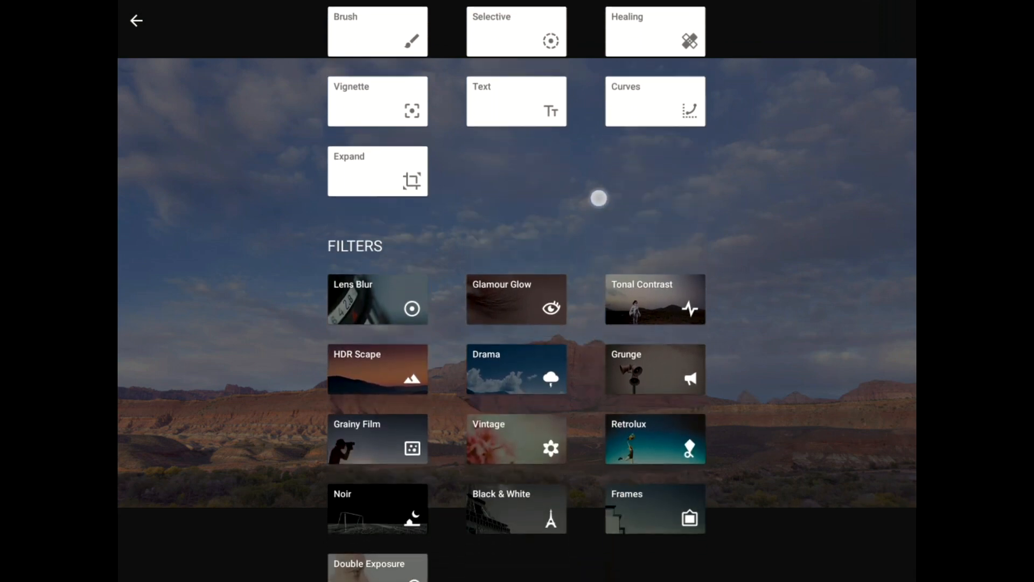
pyautogui.scroll(-3)
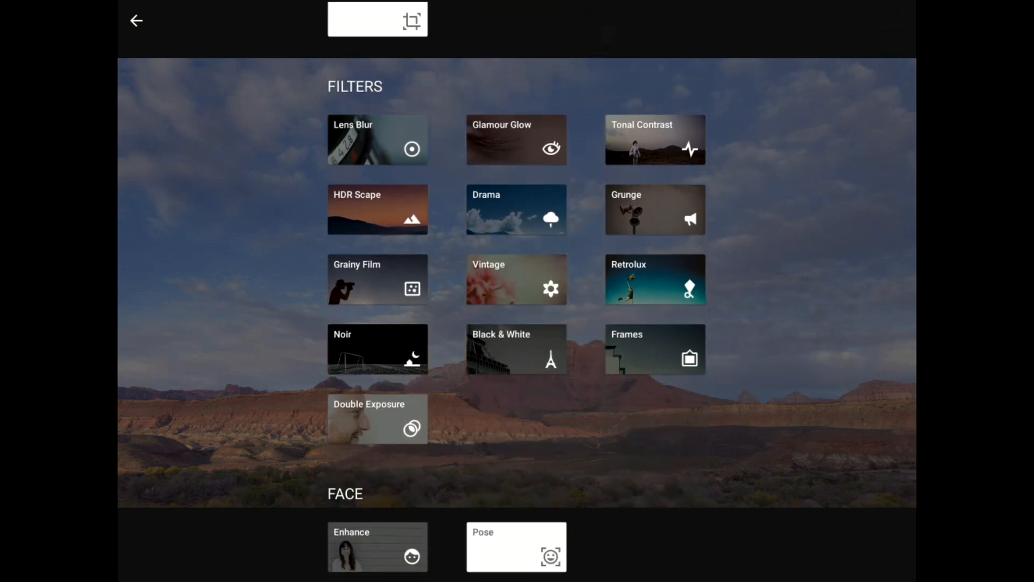
pyautogui.click(516, 349)
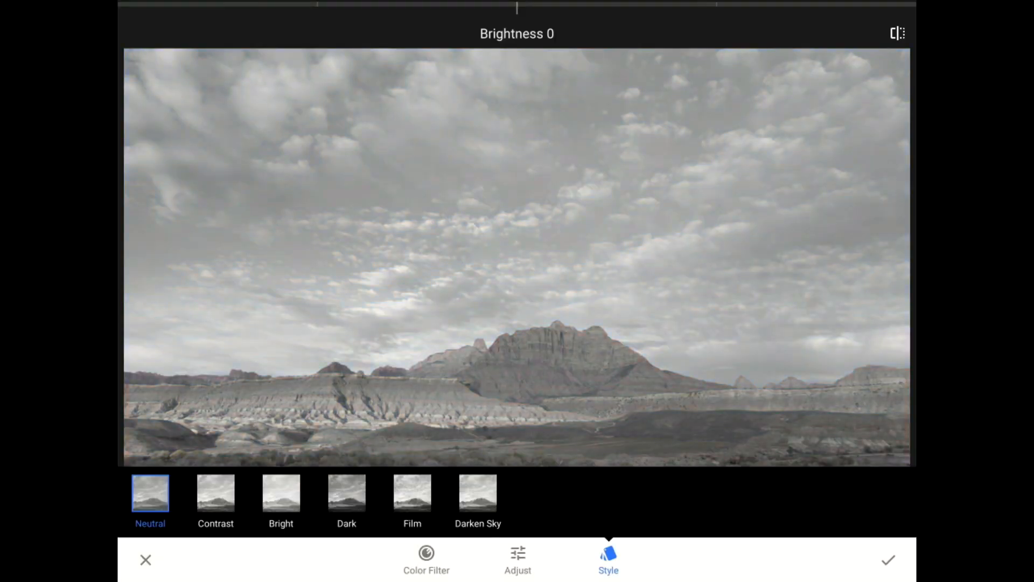
# Choose the Blue colour filter in Black & White for the Zion landscape
pyautogui.click(427, 557)
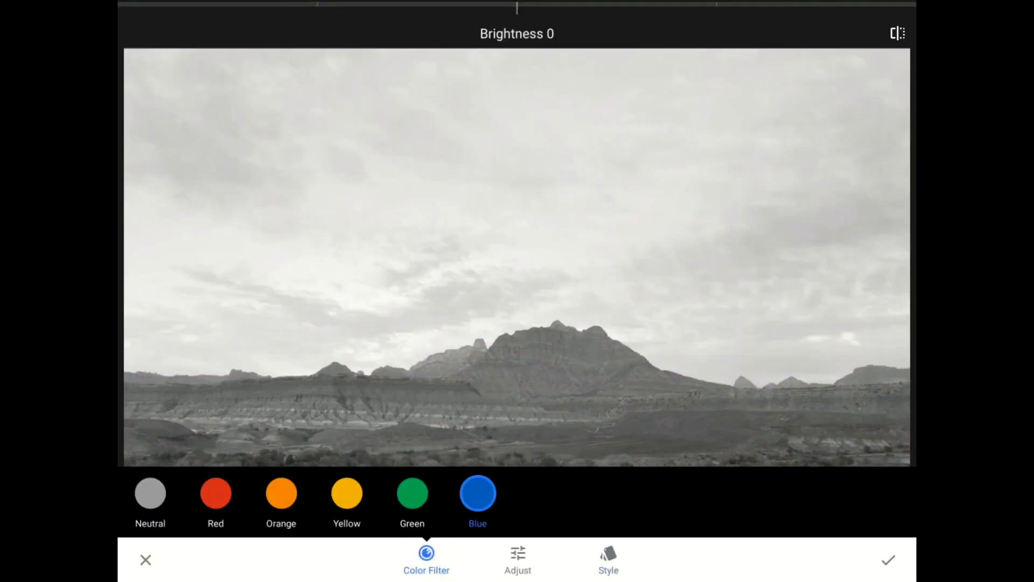
pyautogui.click(280, 493)
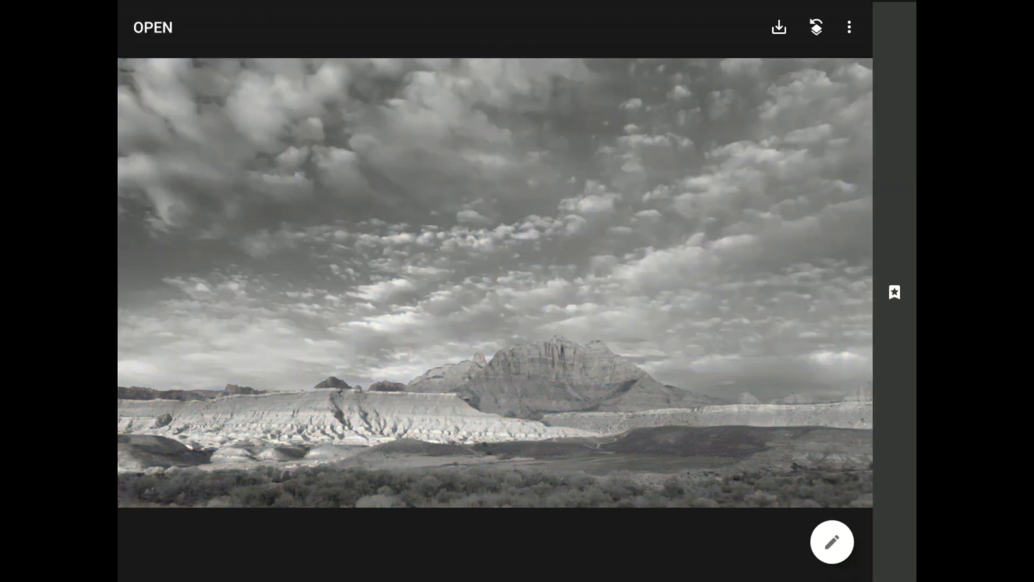
# Bring up the Tools and Filters panel over the black-and-white Zion photo
pyautogui.click(832, 542)
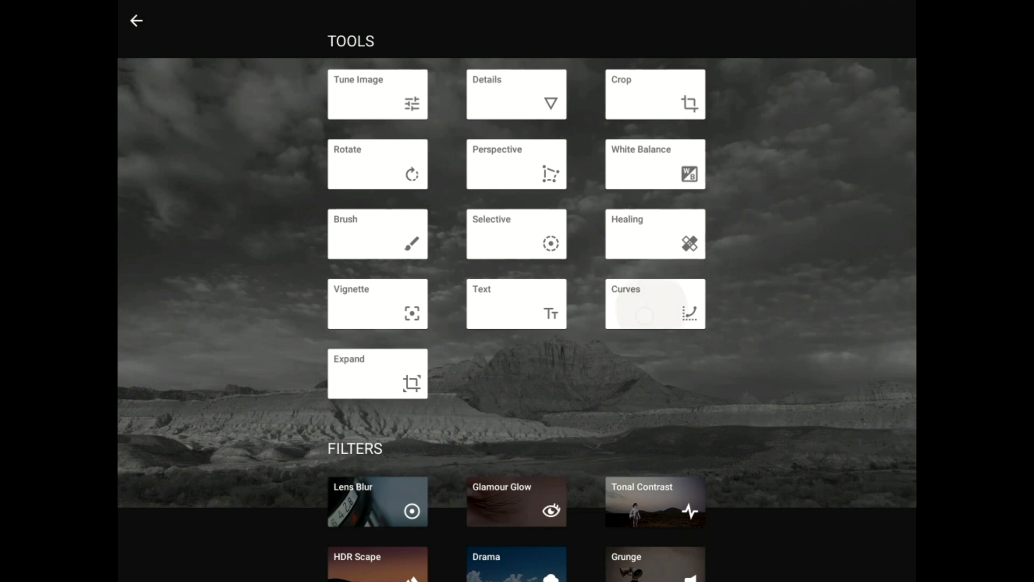
# Start a Curves adjustment on the black-and-white Zion landscape
pyautogui.click(654, 304)
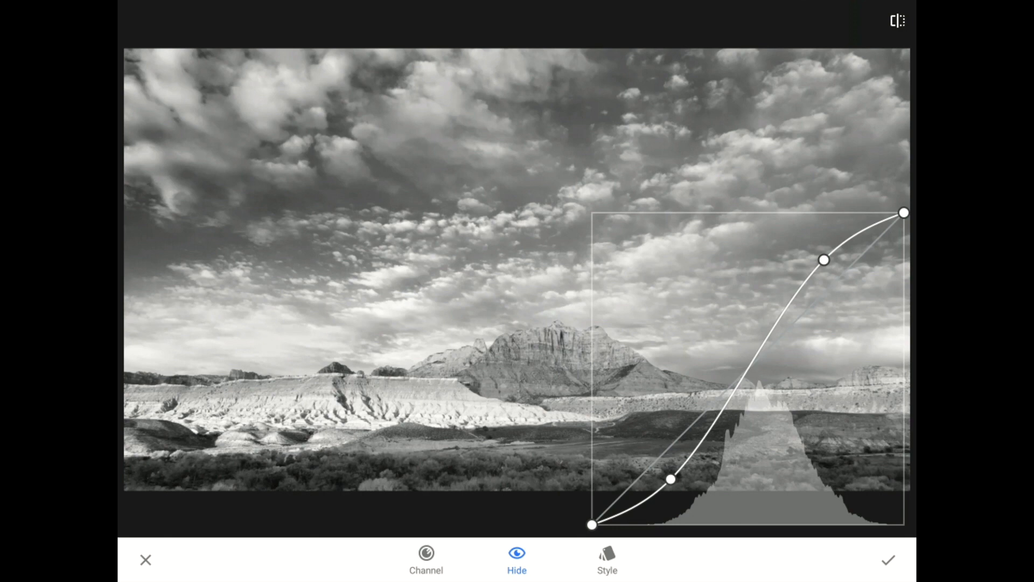
pyautogui.click(605, 559)
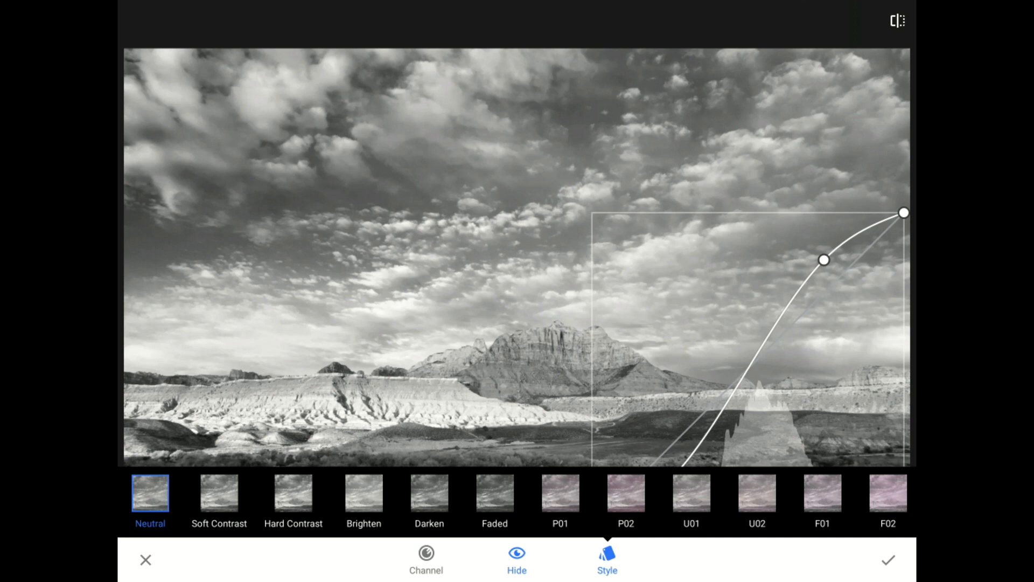
pyautogui.click(606, 559)
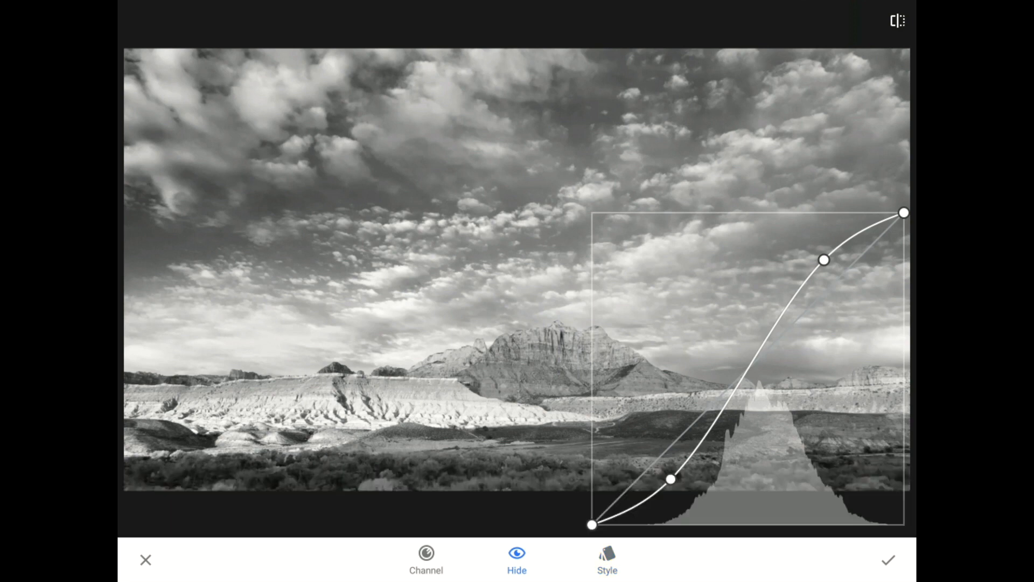
# Add a midtone point to the S-curve and apply the Curves contrast adjustment
pyautogui.click(670, 478)
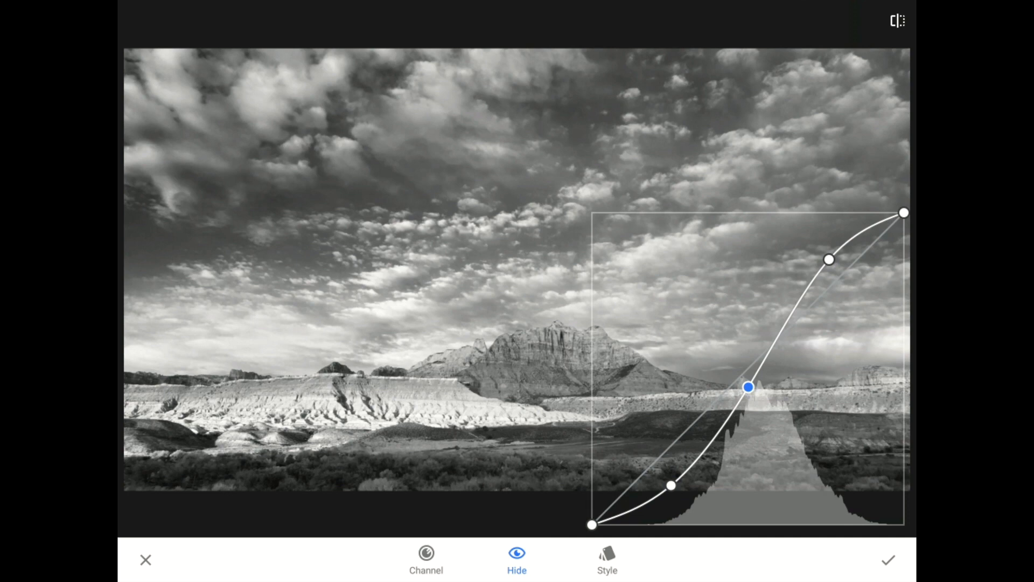
pyautogui.click(887, 560)
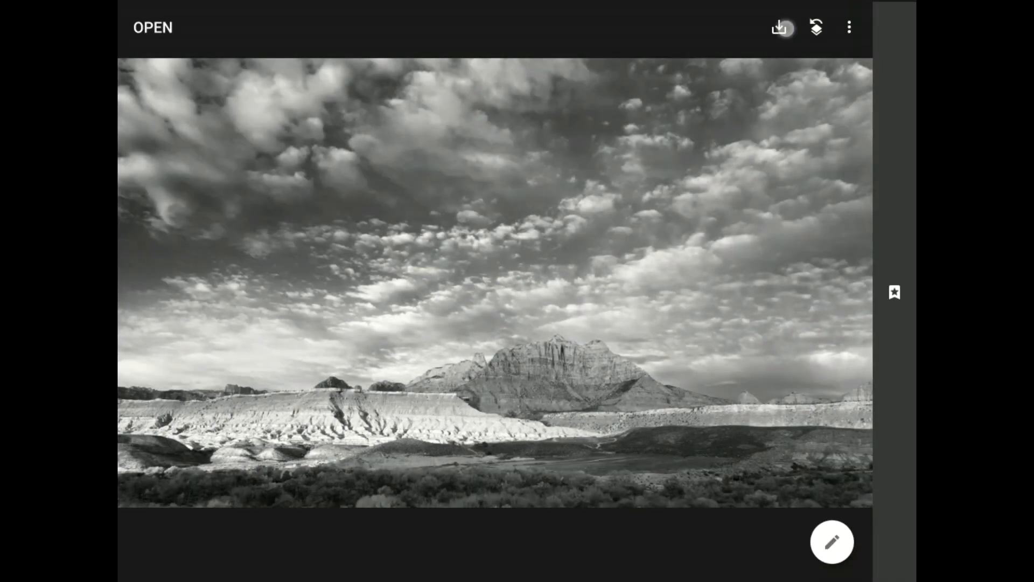
# Export the black-and-white Zion image, then load the Montana hay bale photo, discarding edits
pyautogui.click(780, 28)
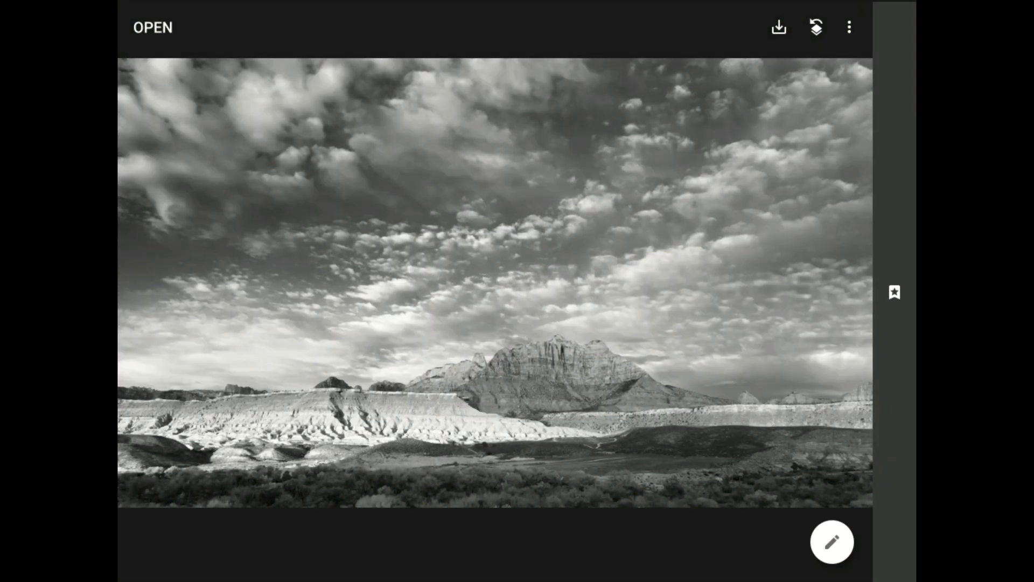
pyautogui.click(153, 28)
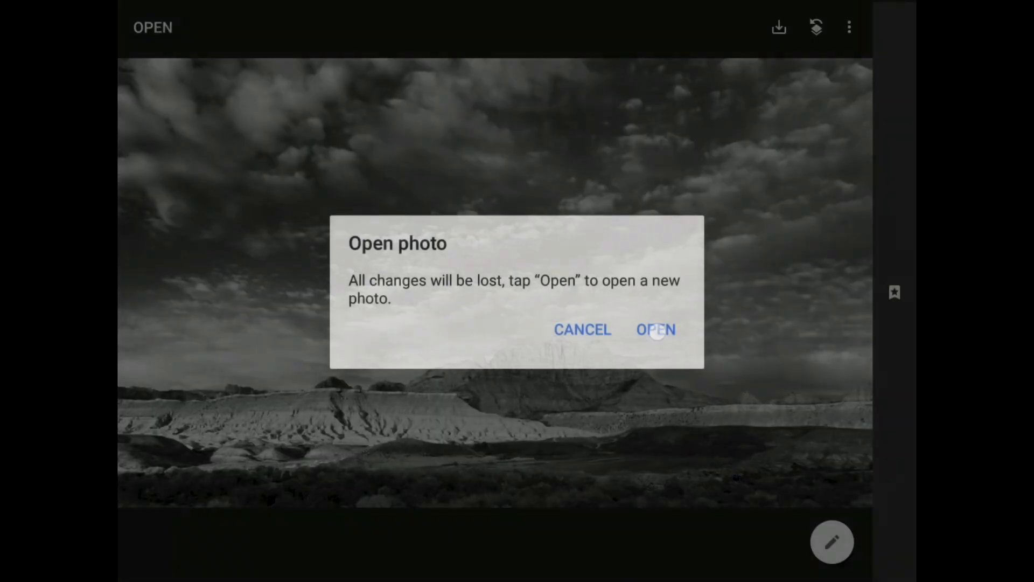
pyautogui.click(656, 329)
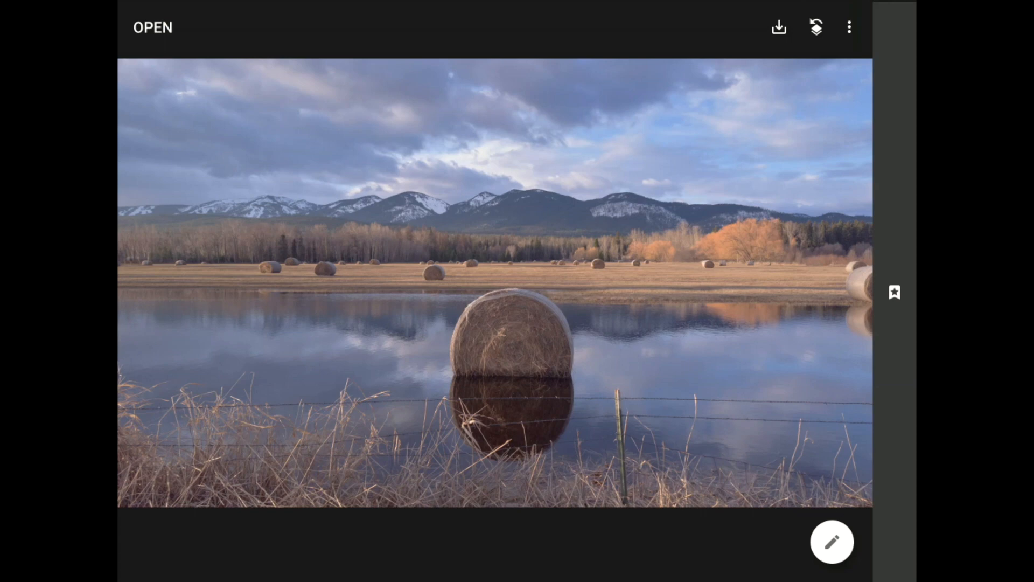
# Start a Curves adjustment on the hay bale colour photo
pyautogui.click(831, 541)
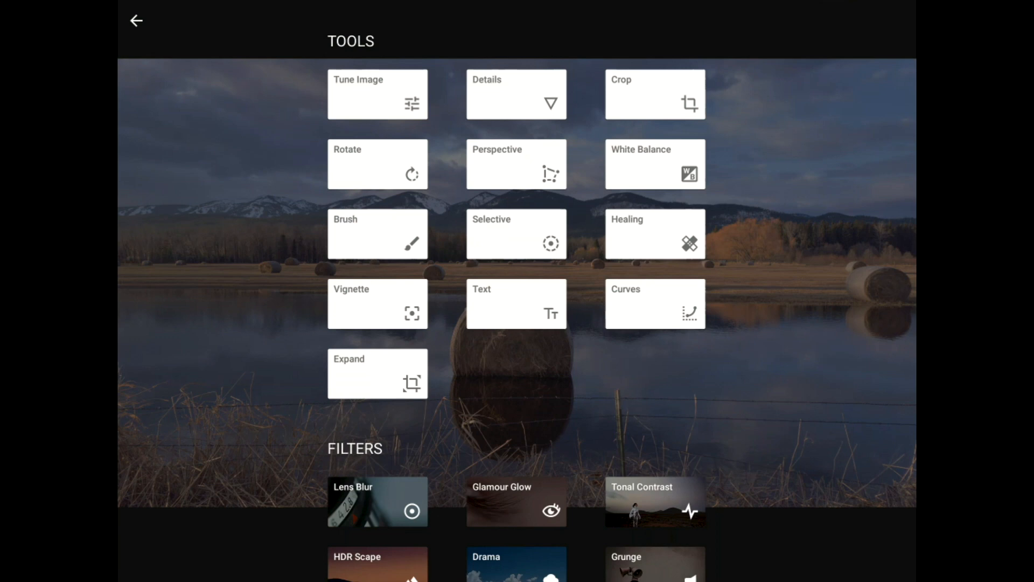
pyautogui.click(654, 304)
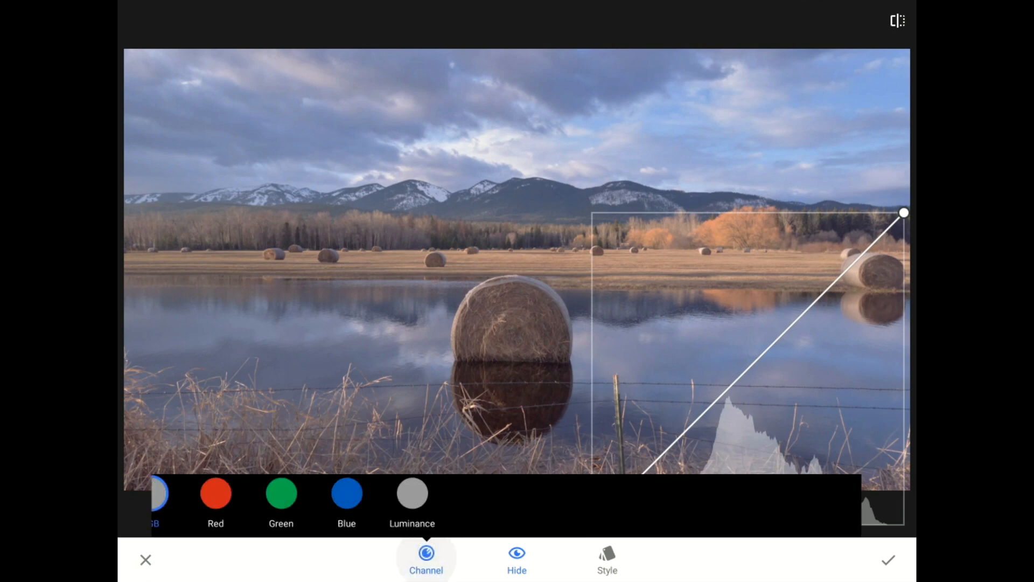
# Switch the hay bale photo's tone curve from RGB to the Luminance channel
pyautogui.click(151, 492)
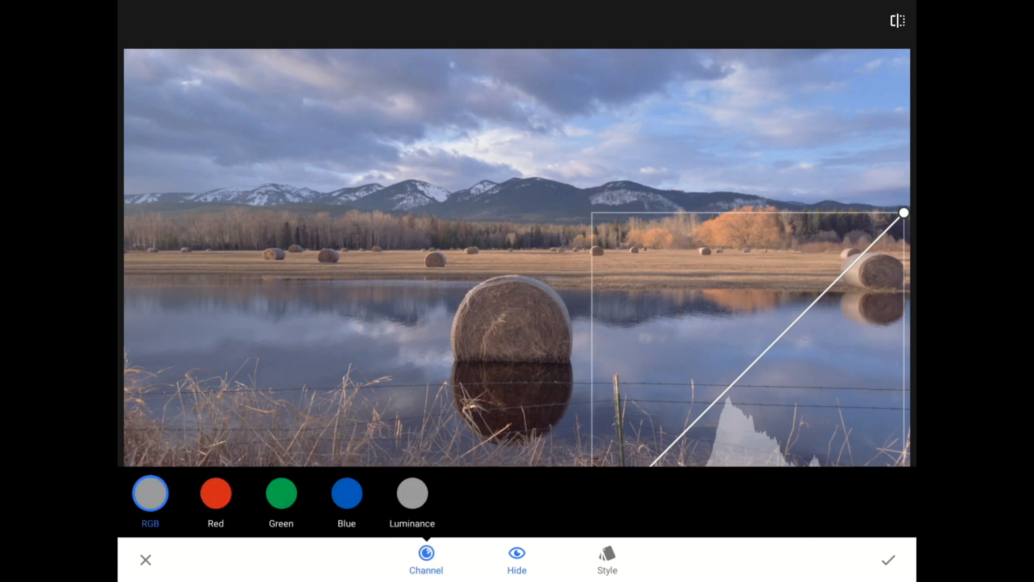
pyautogui.click(412, 492)
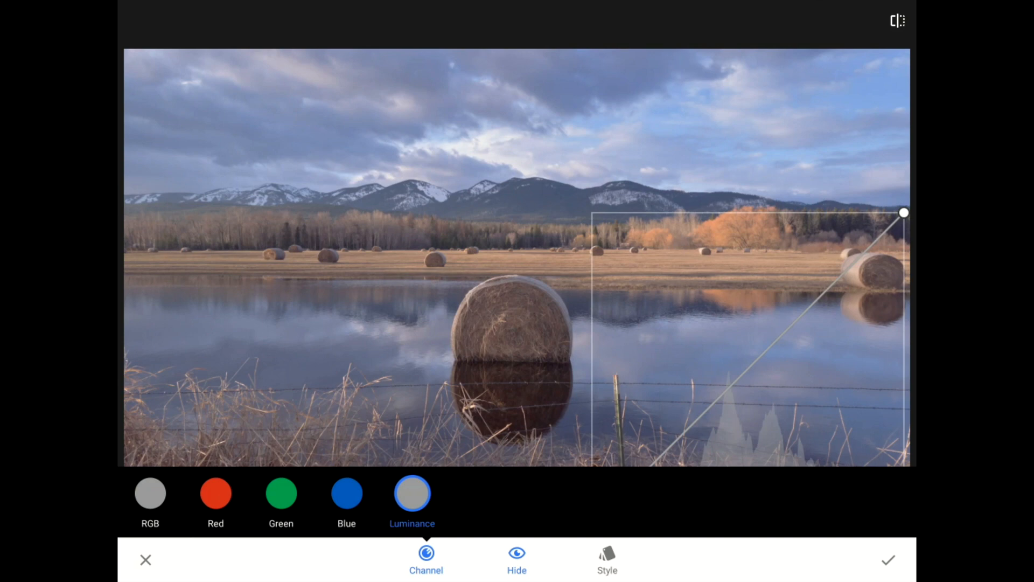
# Dismiss the channel strip so the Luminance curve is ready to shape into an S
pyautogui.click(516, 559)
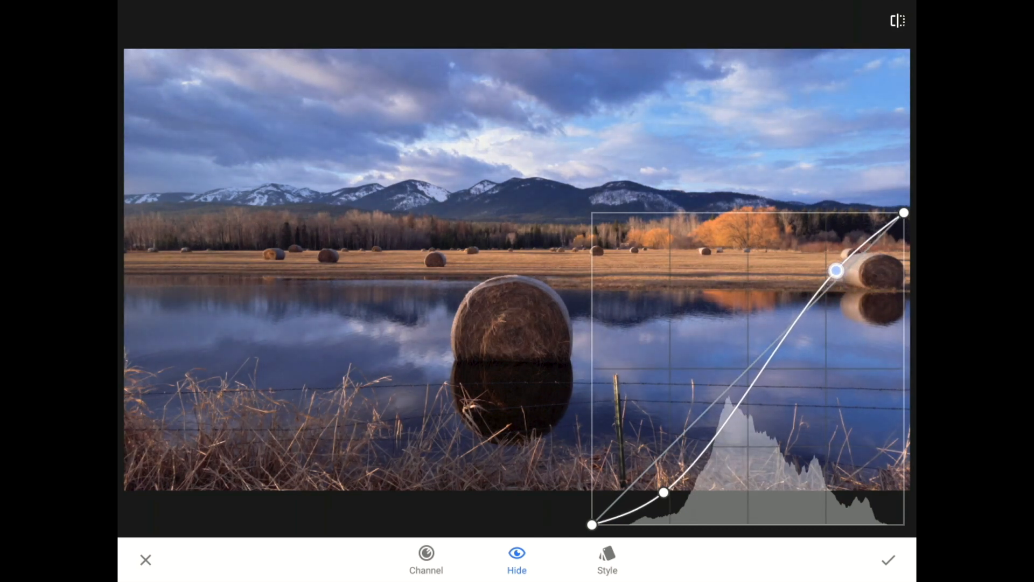